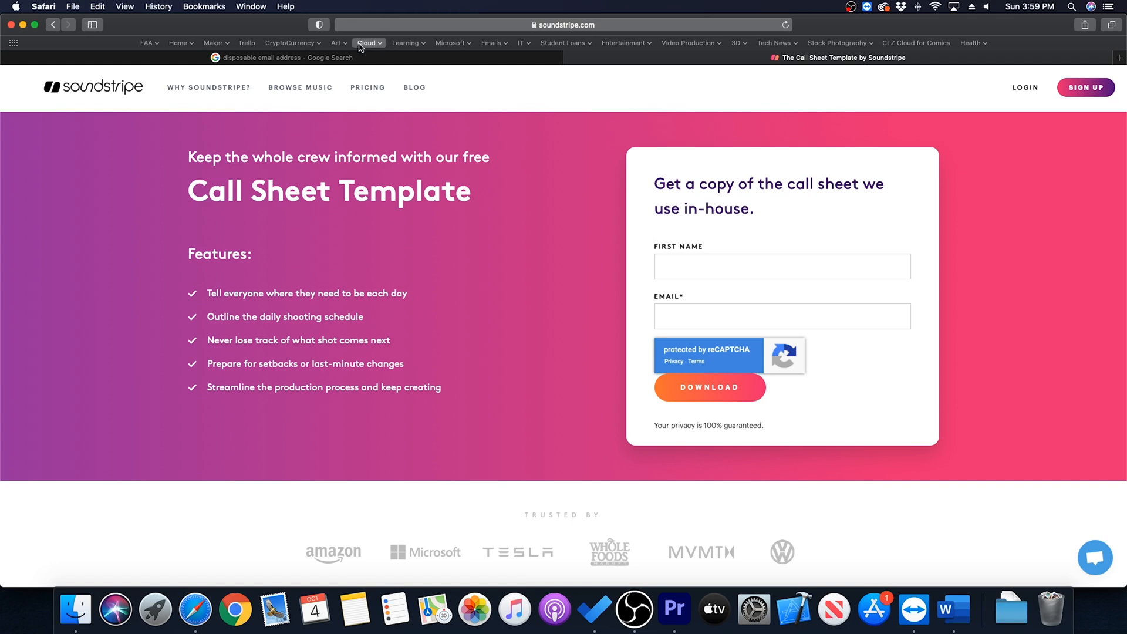
# Step: Switch to the tab showing Google results for 'disposable email address'
pyautogui.click(283, 58)
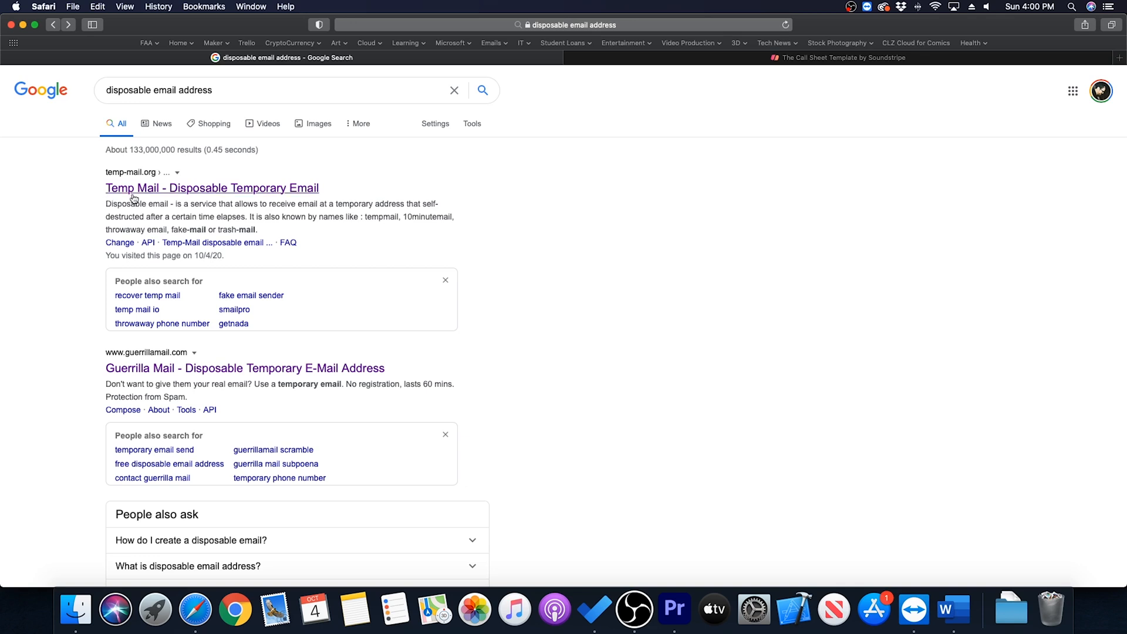
# Step: Go to Temp Mail from the results and copy its generated temporary address
pyautogui.click(211, 187)
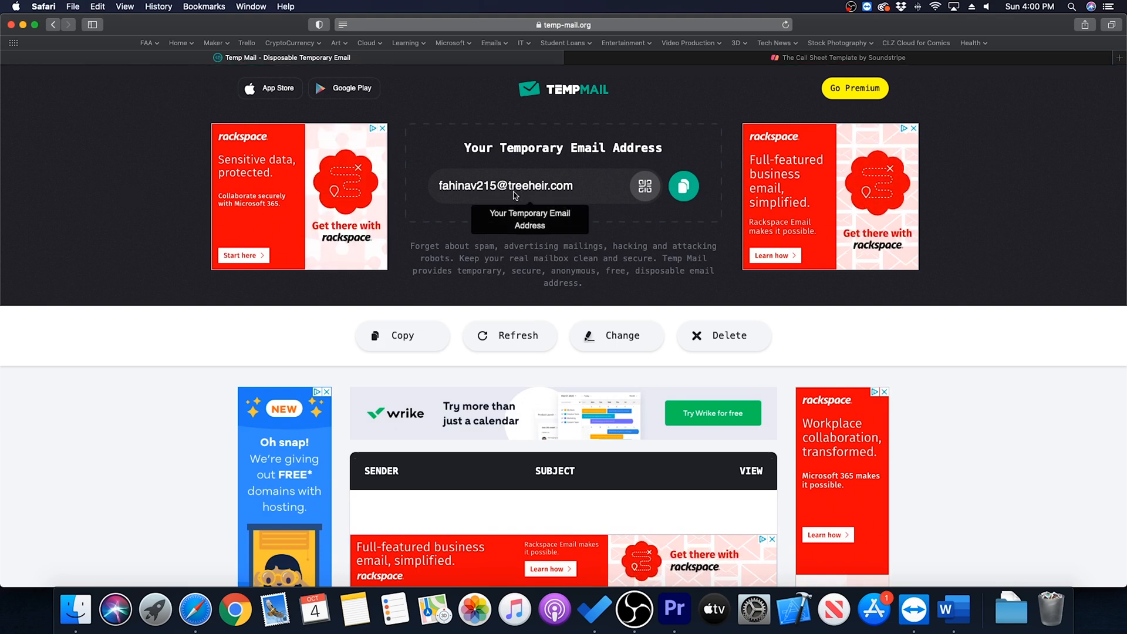
pyautogui.tripleClick(505, 186)
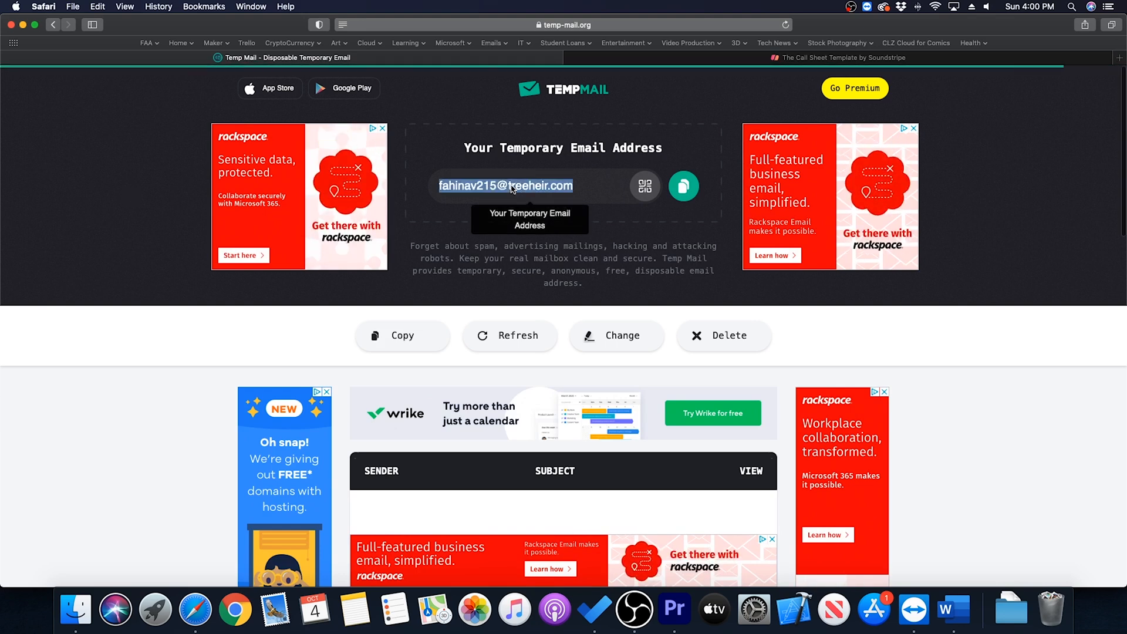
pyautogui.rightClick(504, 185)
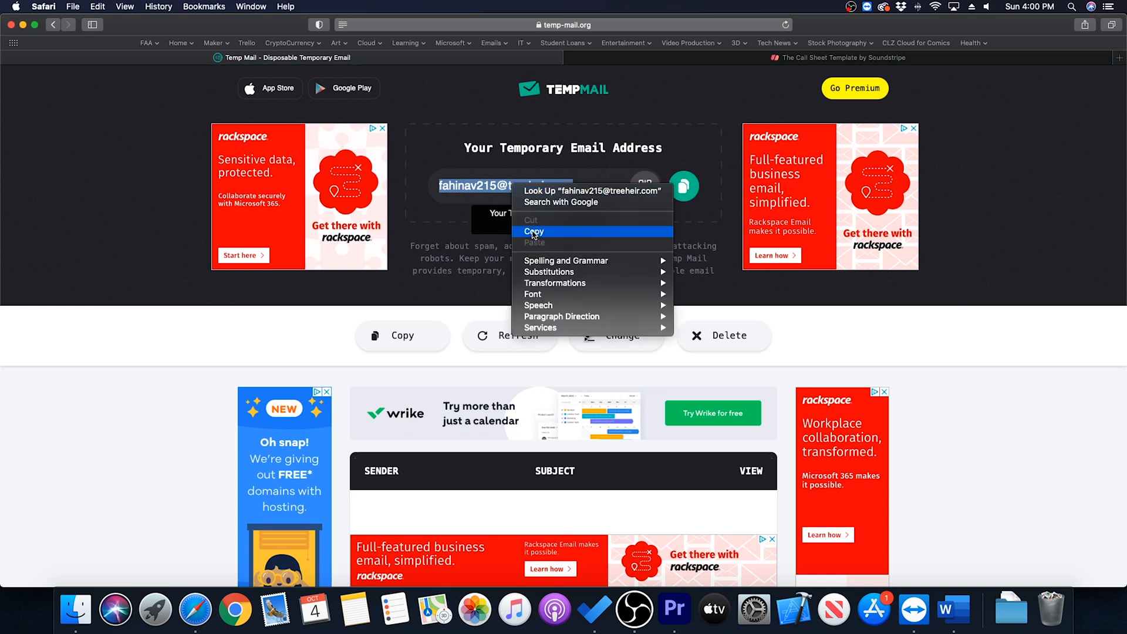
# Step: Submit the Soundstripe form with first name 'A' and the pasted temporary email, passing the reCAPTCHA
pyautogui.click(840, 58)
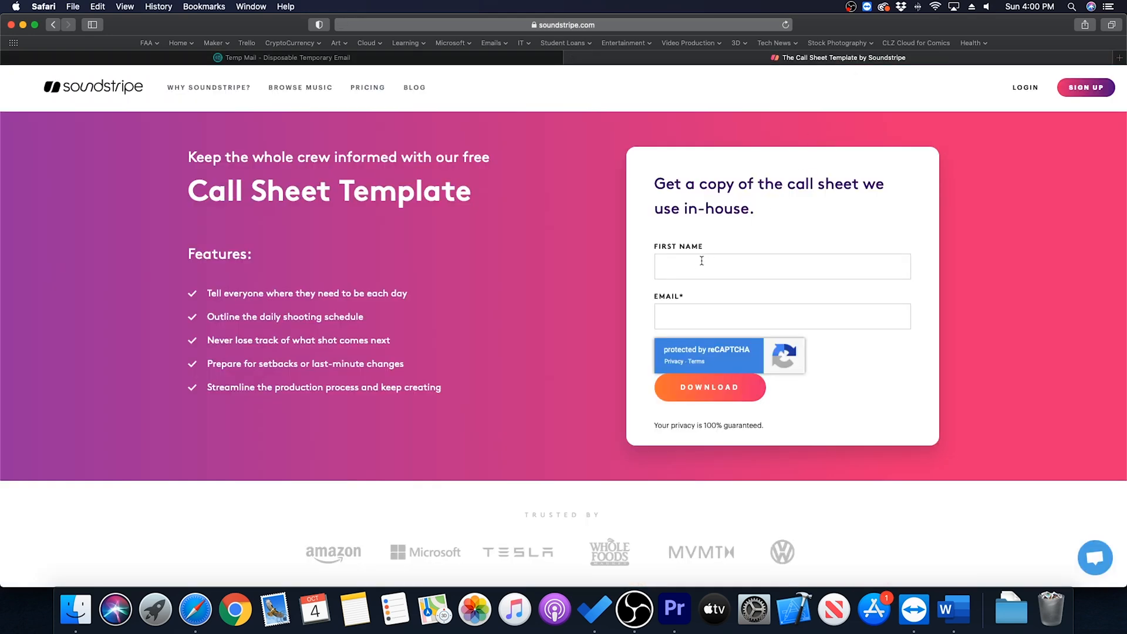
pyautogui.write('Andrew')
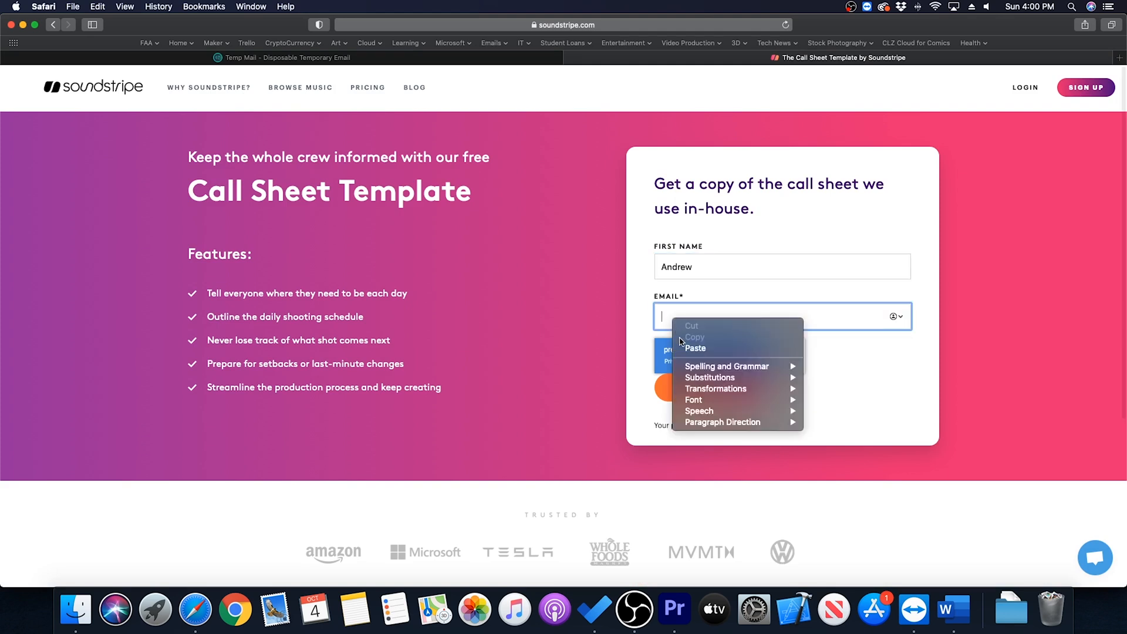
pyautogui.moveTo(694, 348)
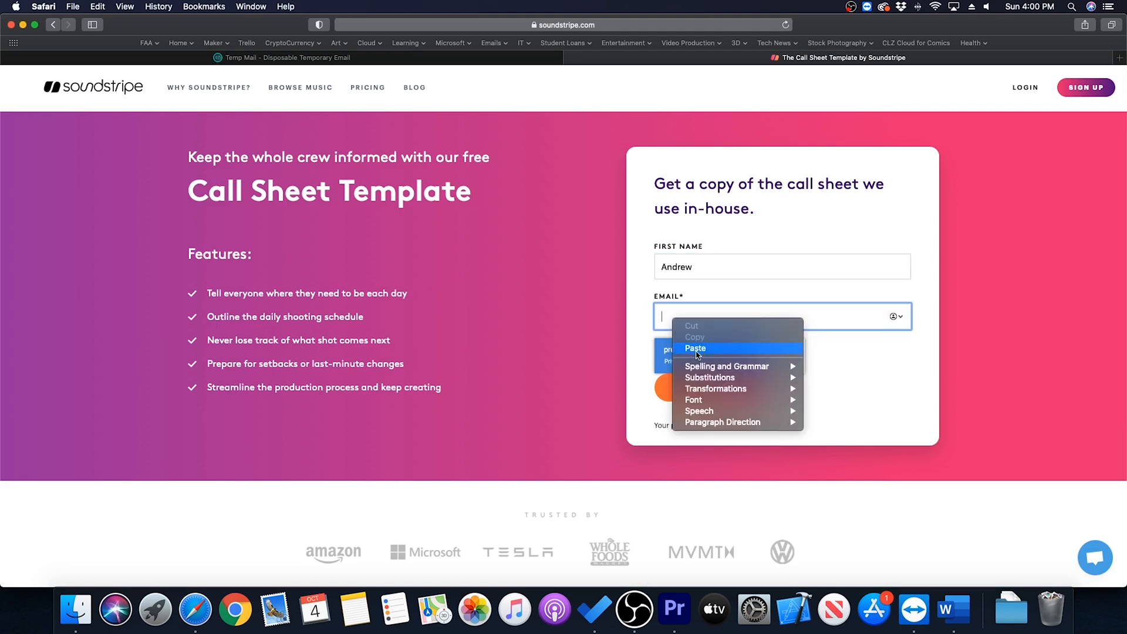
pyautogui.click(695, 347)
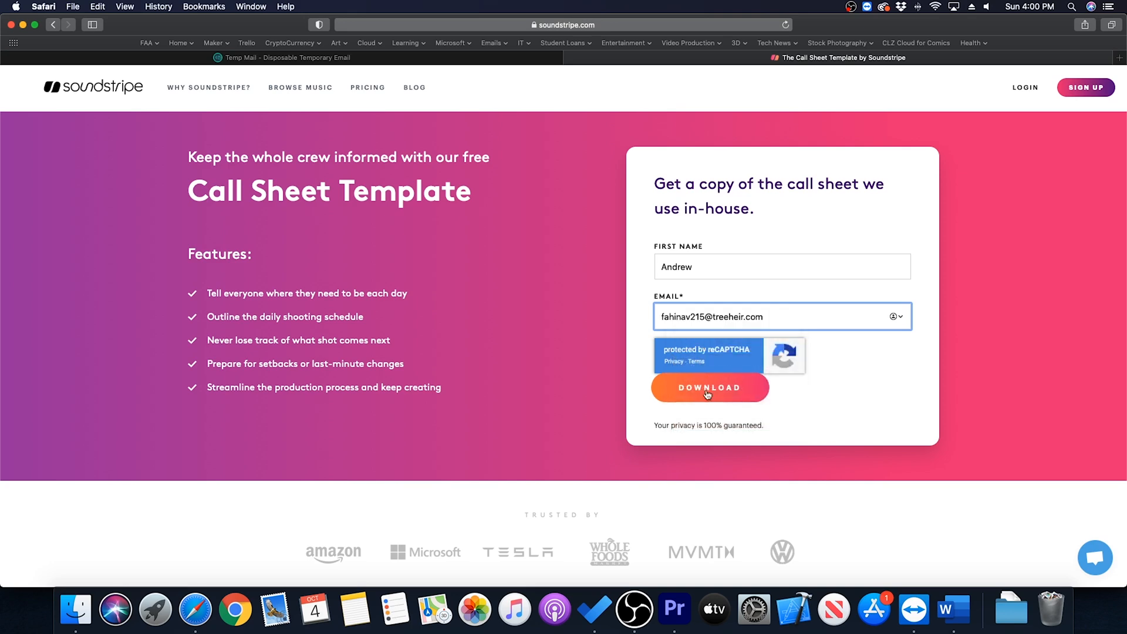
pyautogui.click(709, 388)
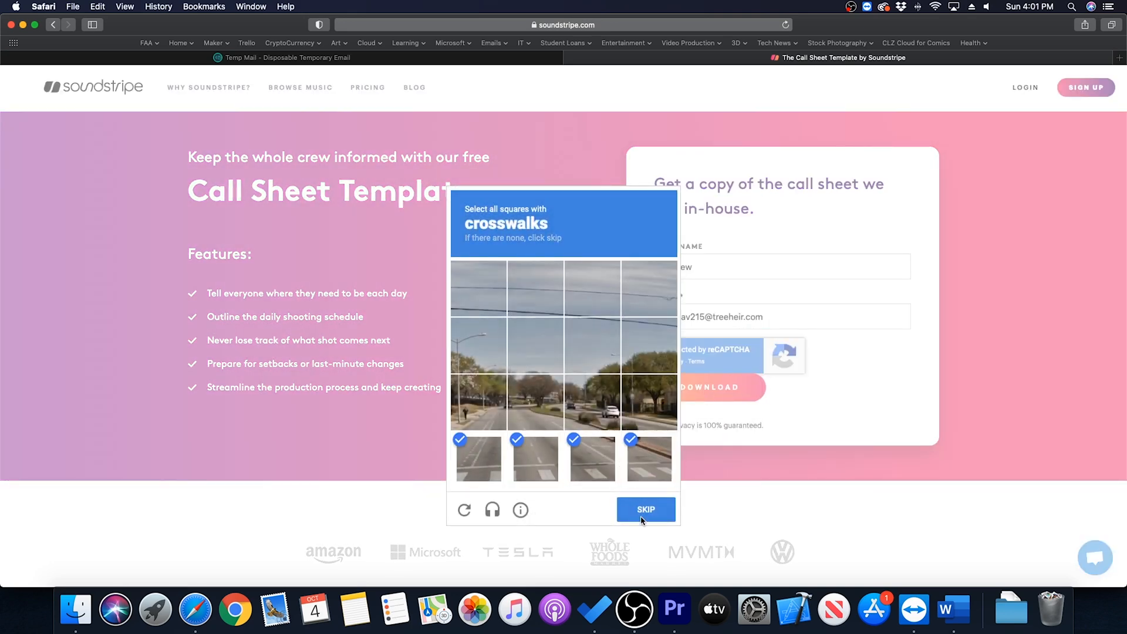
pyautogui.click(645, 509)
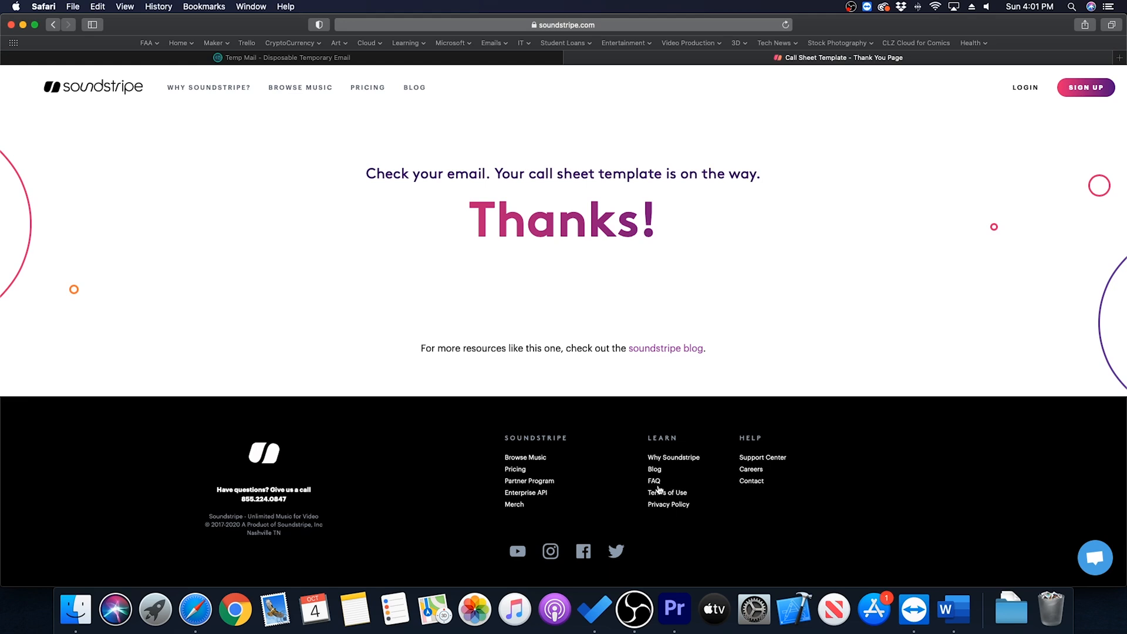
pyautogui.moveTo(274, 60)
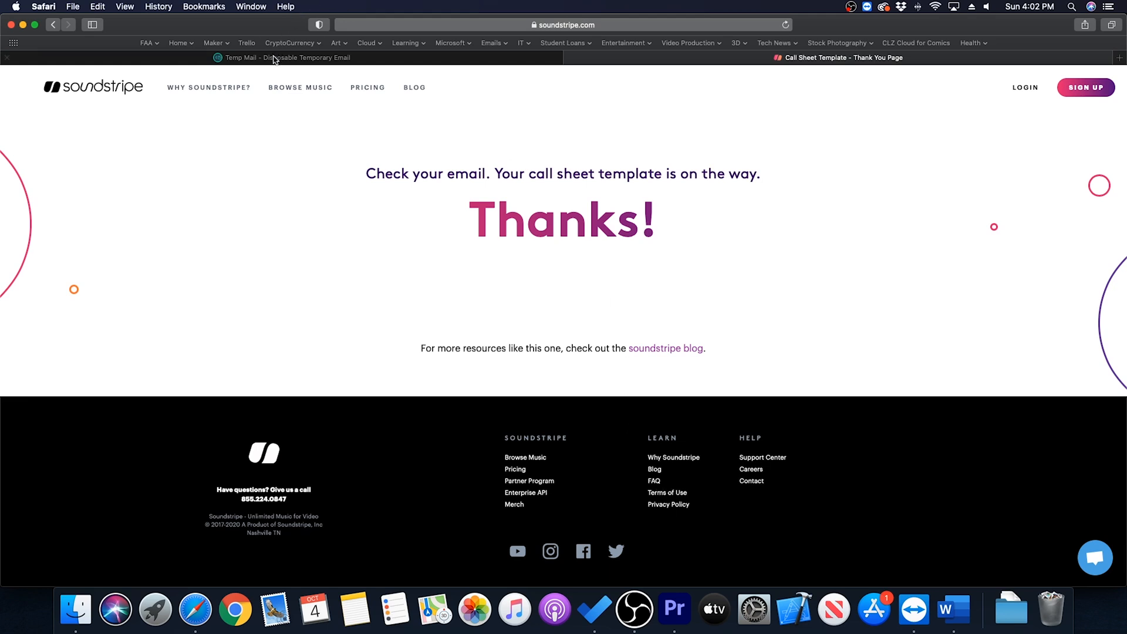
# Step: Read the Soundstripe Team email in Temp Mail and follow its 'a PDF' link to the call sheet
pyautogui.click(284, 58)
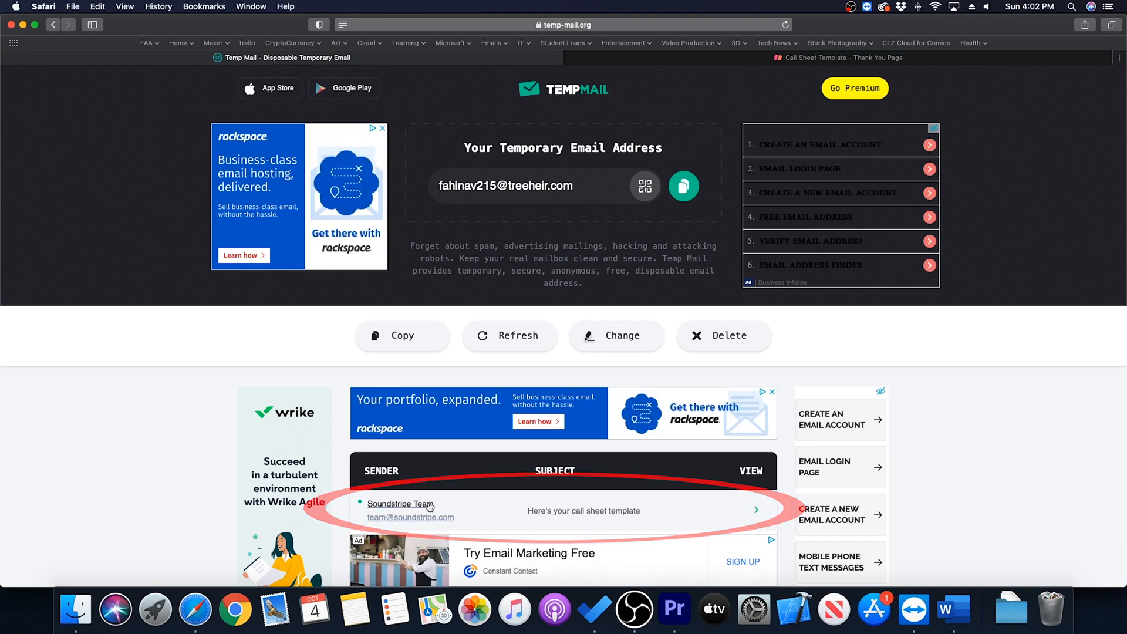
pyautogui.click(400, 511)
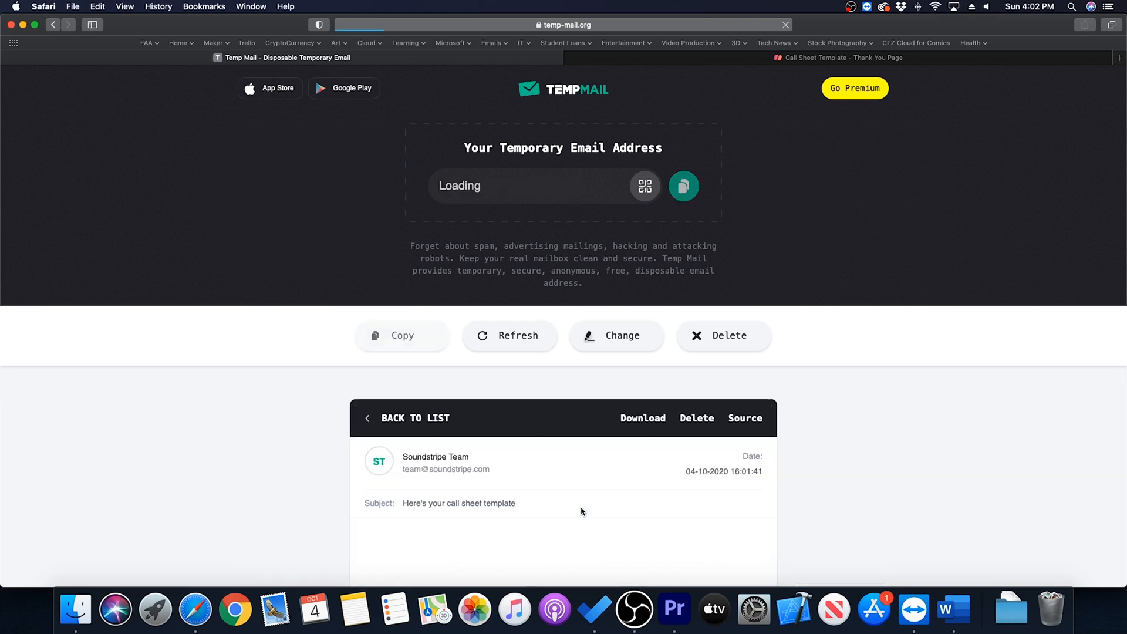
pyautogui.scroll(-3)
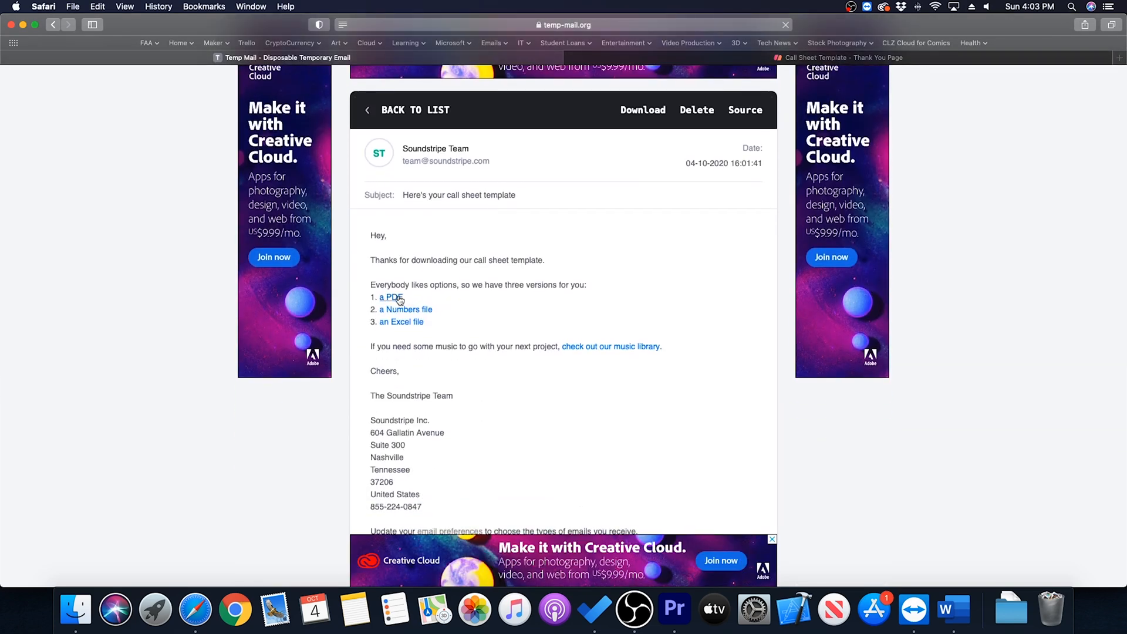
pyautogui.click(390, 297)
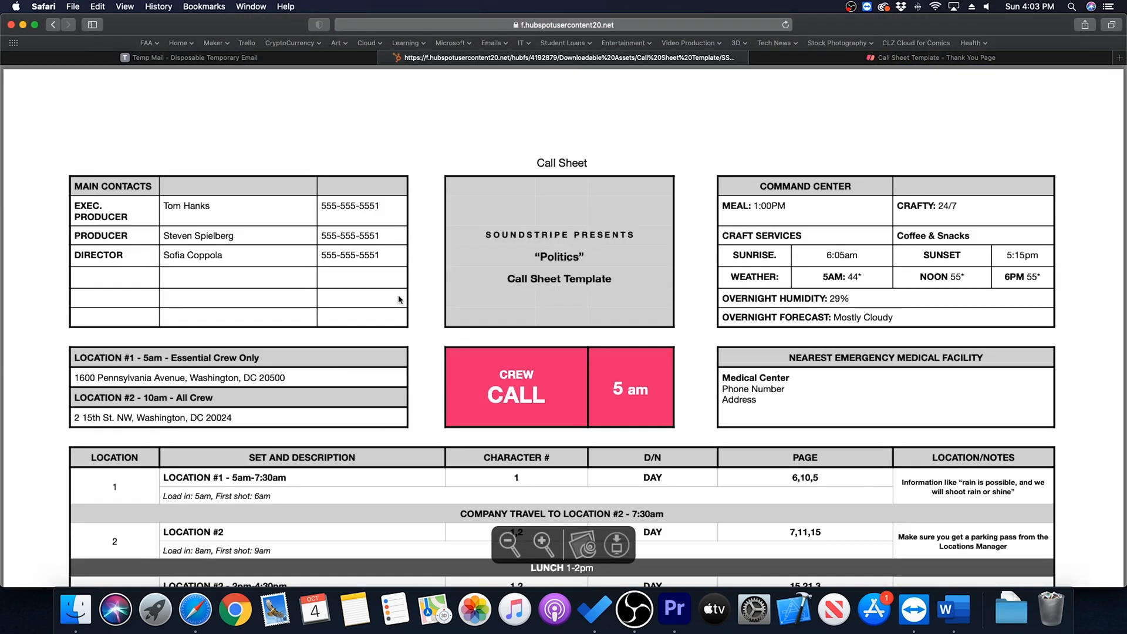